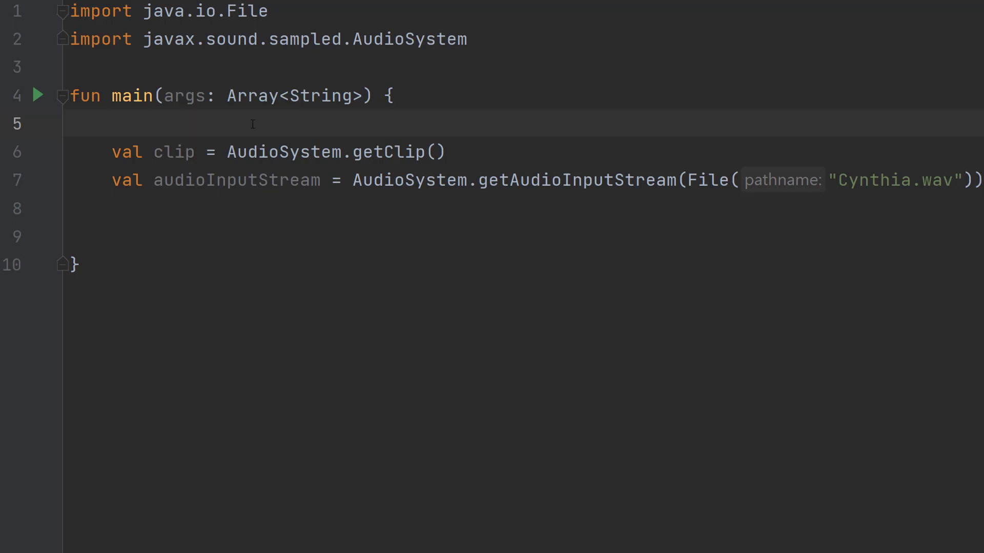
- Add clip.open(audioInputStream) and clip.start() on the blank line inside main
{"action": "left_click", "coordinate": [70, 124]}
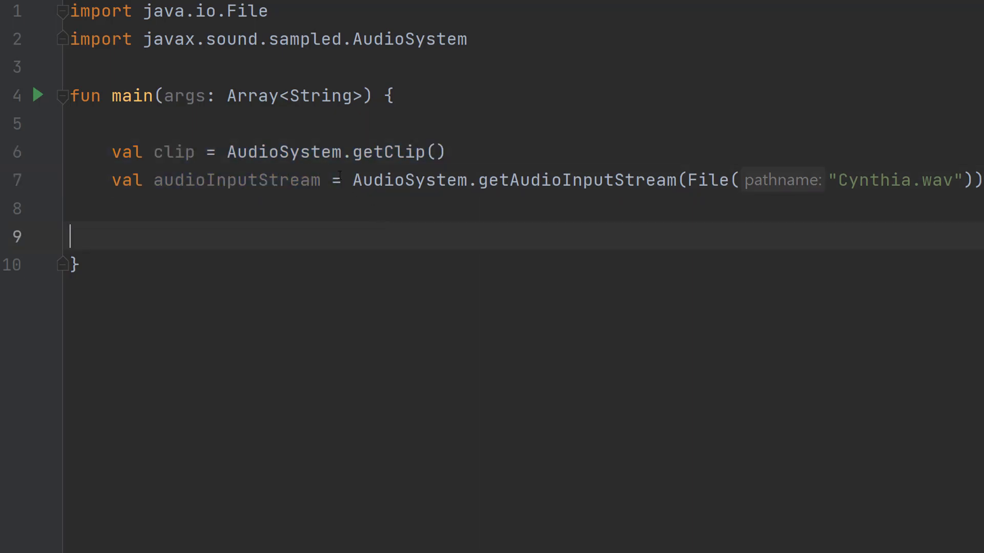
{"action": "double_click", "coordinate": [514, 180]}
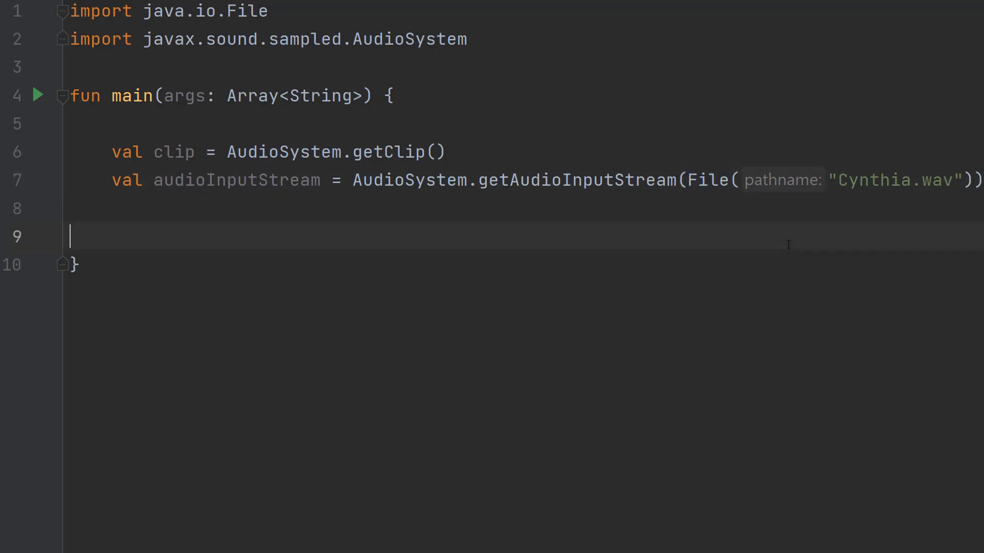
{"action": "double_click", "coordinate": [895, 180]}
{"action": "type", "text": "clip.open(audioInputStream)"}
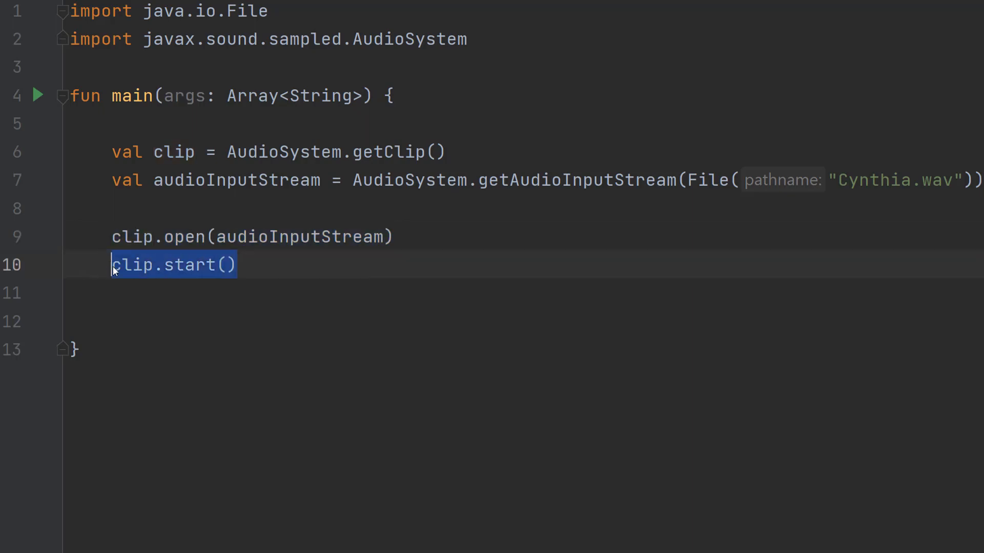
{"action": "mouse_move", "coordinate": [276, 304]}
{"action": "type", "text": "Thread.sleep(clip.microsecondLength / 1000)"}
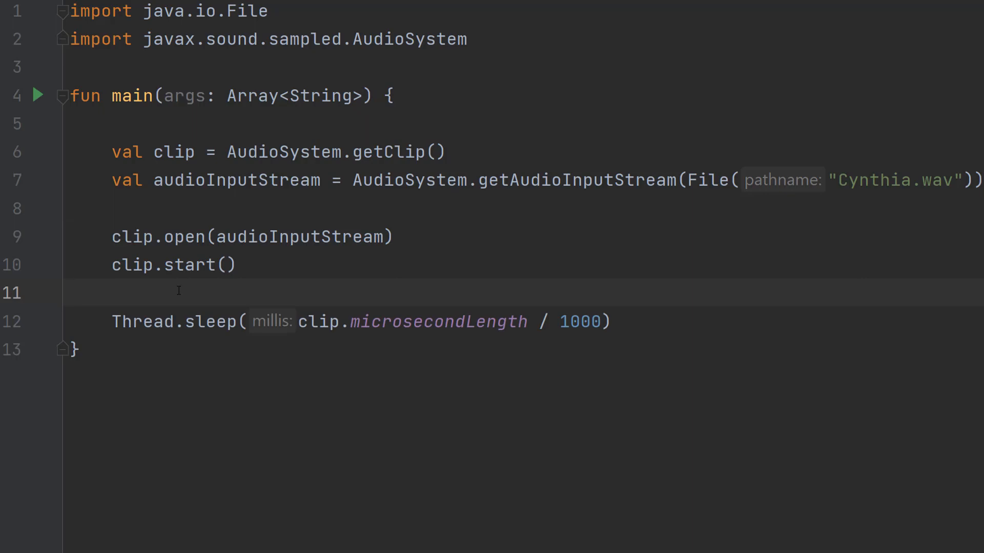
- Add Thread.sleep(clip.microsecondLength / 1000) and open the PlayMusic project folder in Explorer
{"action": "left_click", "coordinate": [72, 293]}
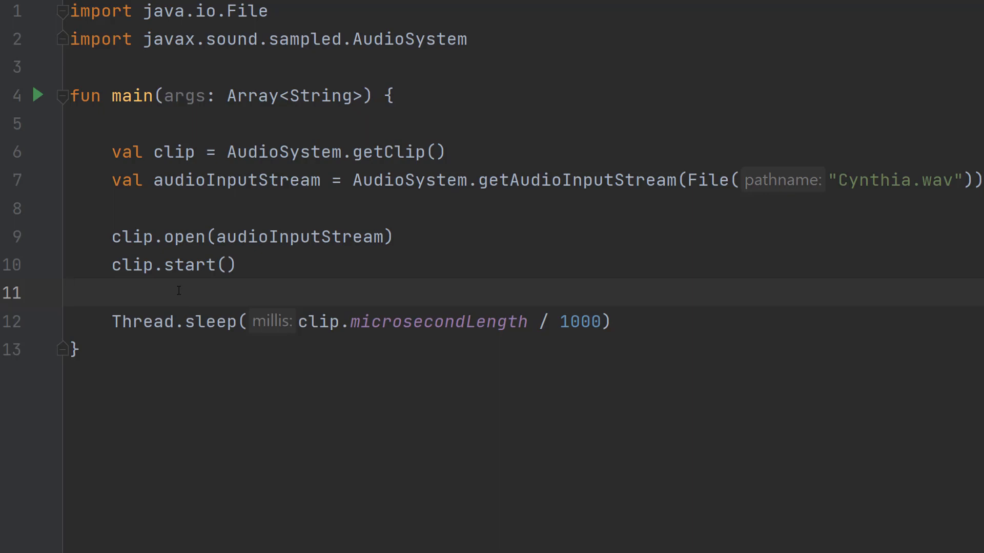
{"action": "mouse_move", "coordinate": [176, 302]}
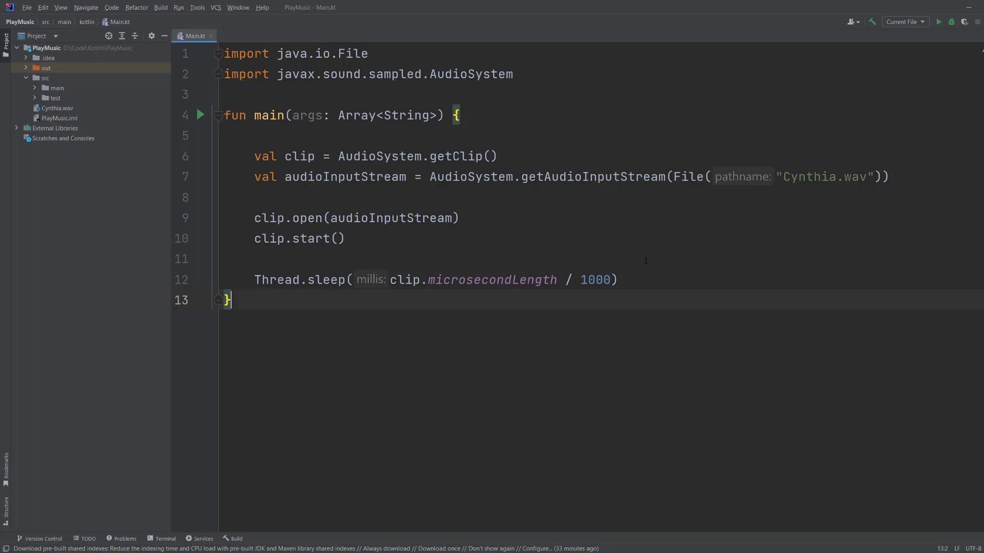
{"action": "right_click", "coordinate": [46, 47]}
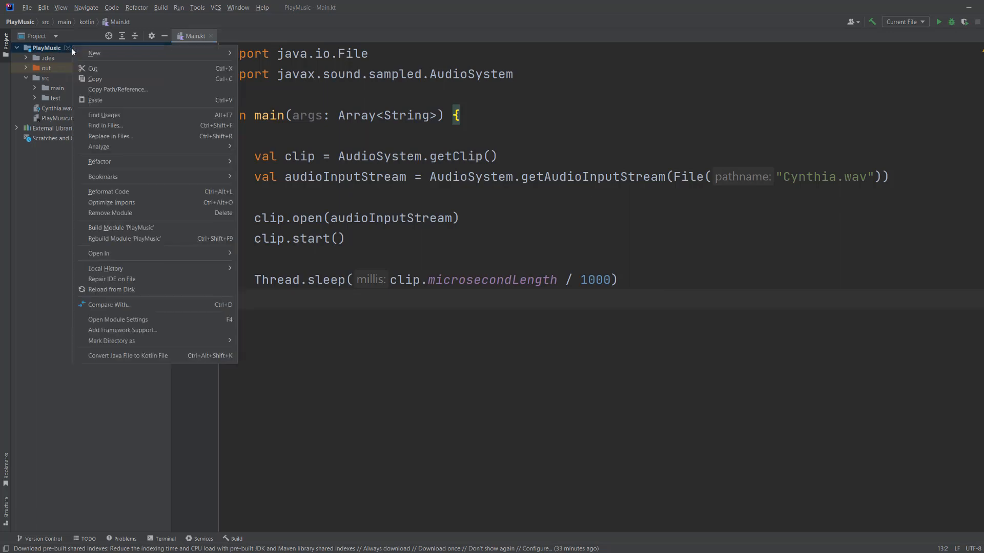
{"action": "mouse_move", "coordinate": [99, 253]}
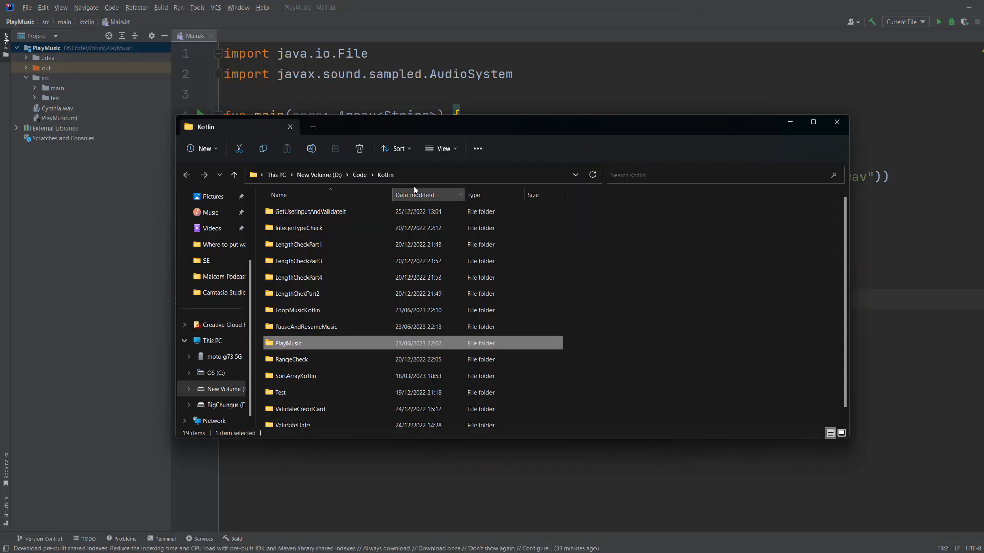
{"action": "mouse_move", "coordinate": [310, 348]}
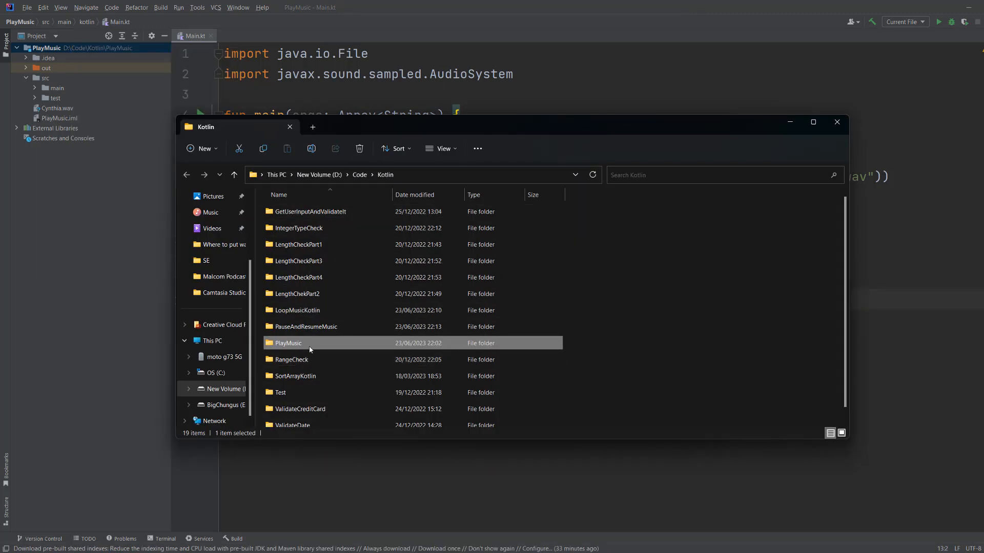
{"action": "mouse_move", "coordinate": [311, 345]}
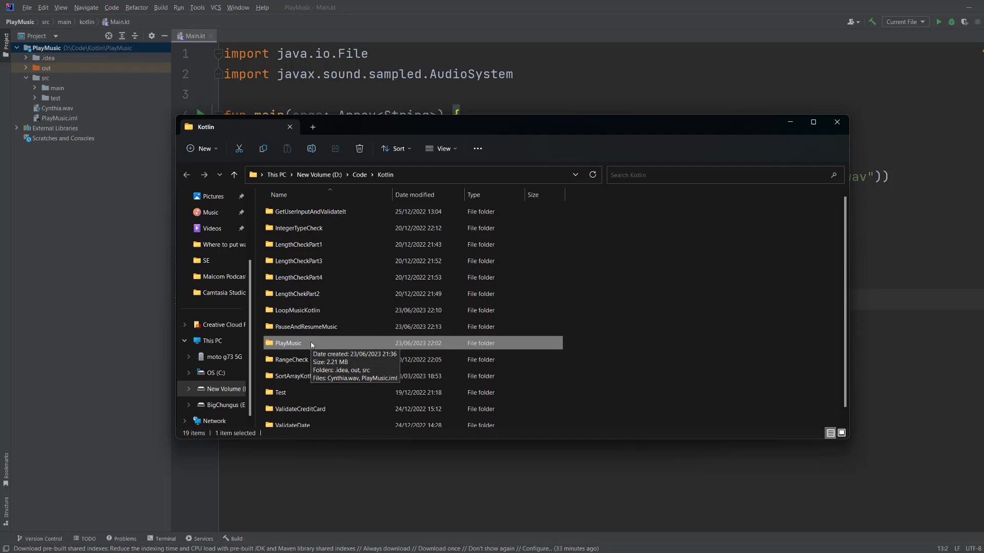
- Browse the PlayMusic folder, selecting src and PlayMusic.iml beside Cynthia.wav, then return to IntelliJ
{"action": "double_click", "coordinate": [287, 343]}
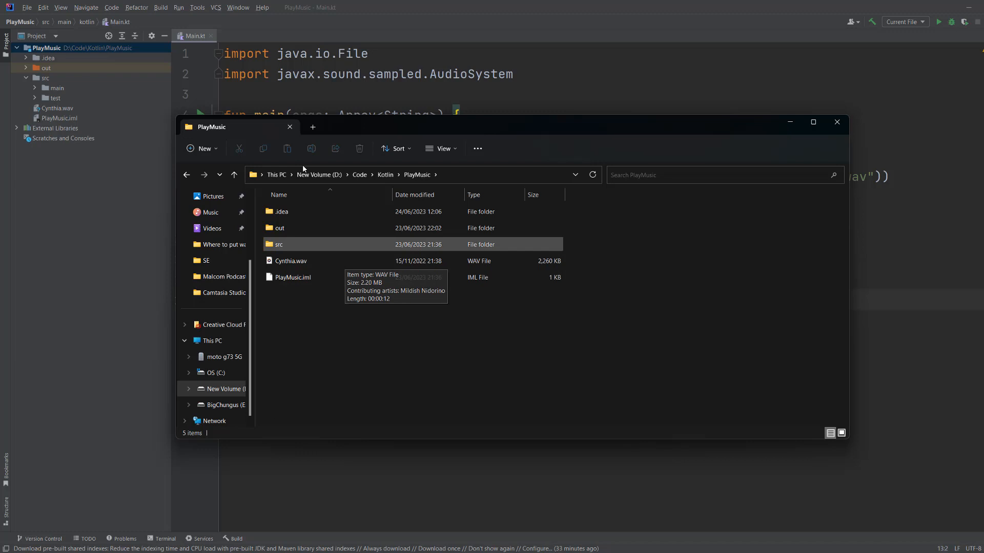
{"action": "mouse_move", "coordinate": [299, 253]}
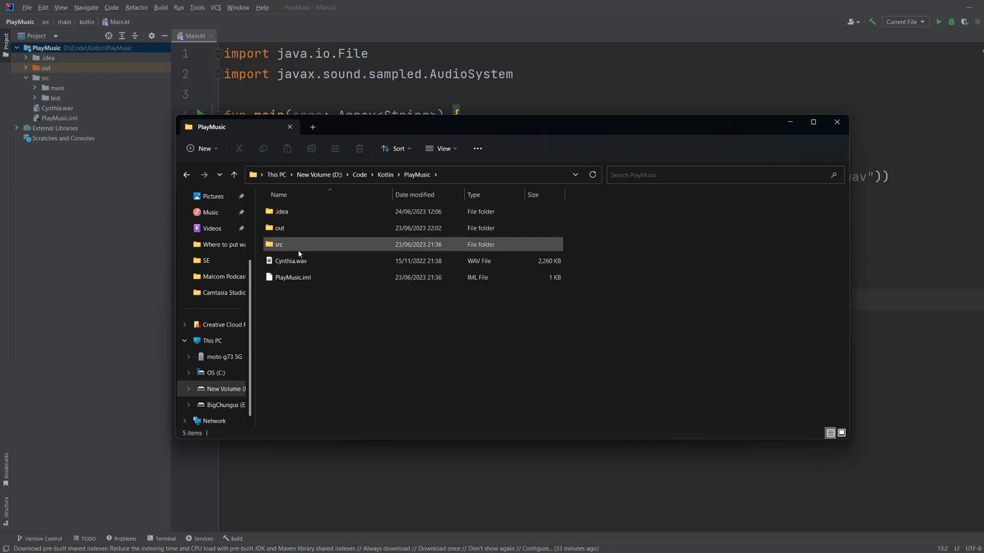
{"action": "left_click", "coordinate": [293, 278]}
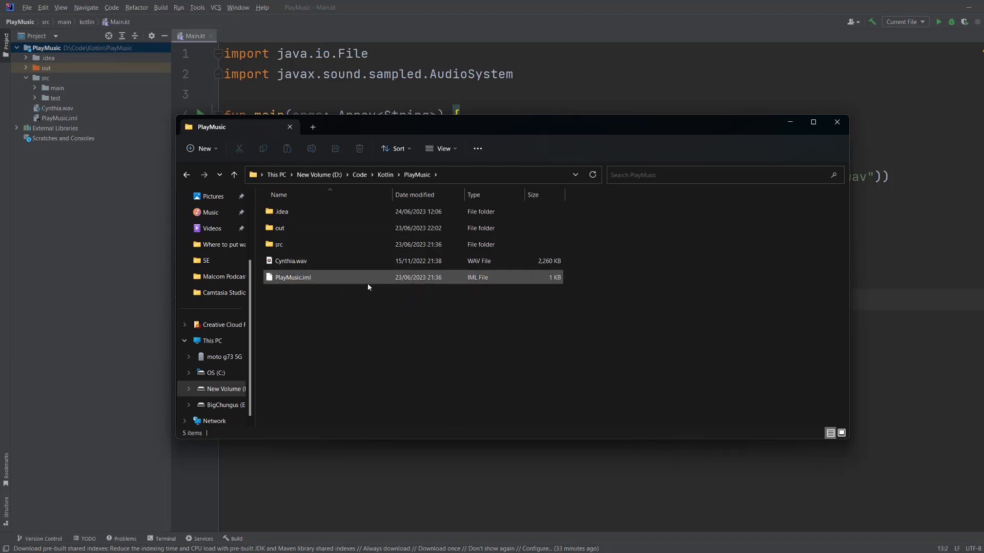
{"action": "left_click", "coordinate": [416, 352]}
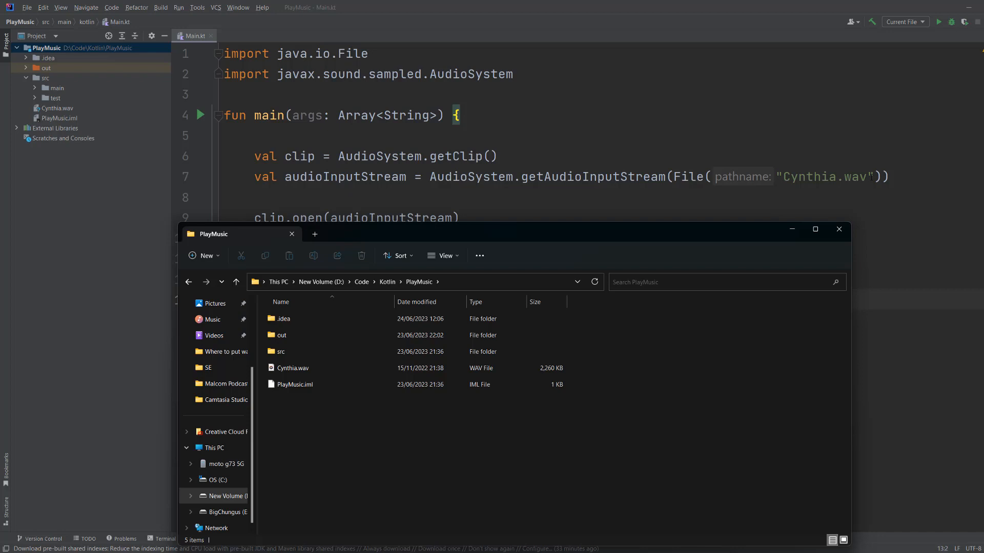
{"action": "left_click", "coordinate": [838, 229]}
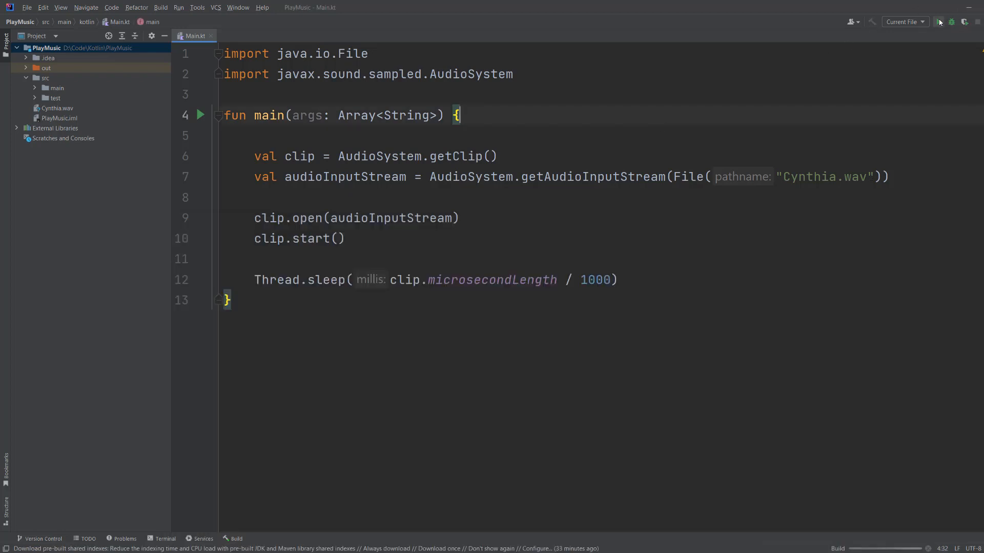
- Run the PlayMusic main program from the toolbar so Cynthia.wav plays
{"action": "left_click", "coordinate": [939, 21]}
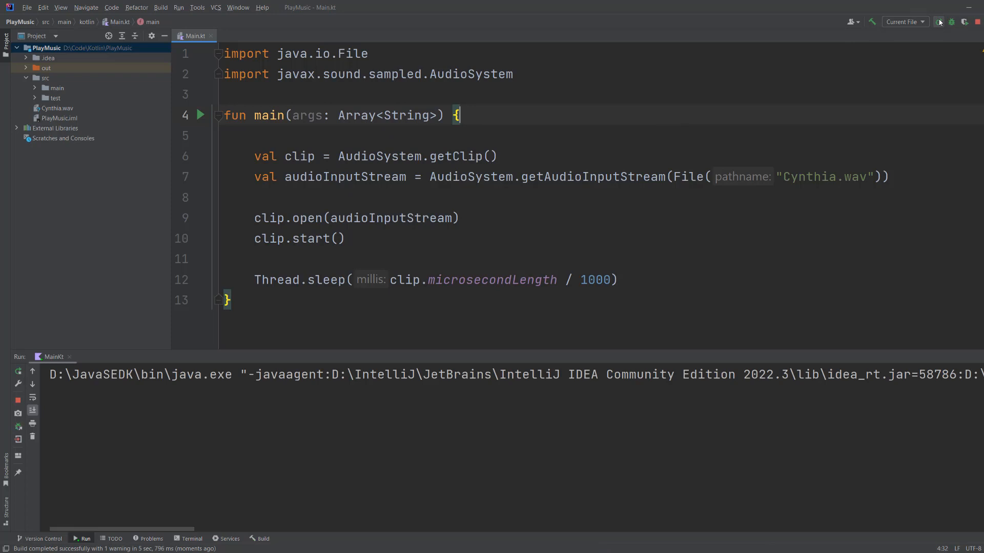